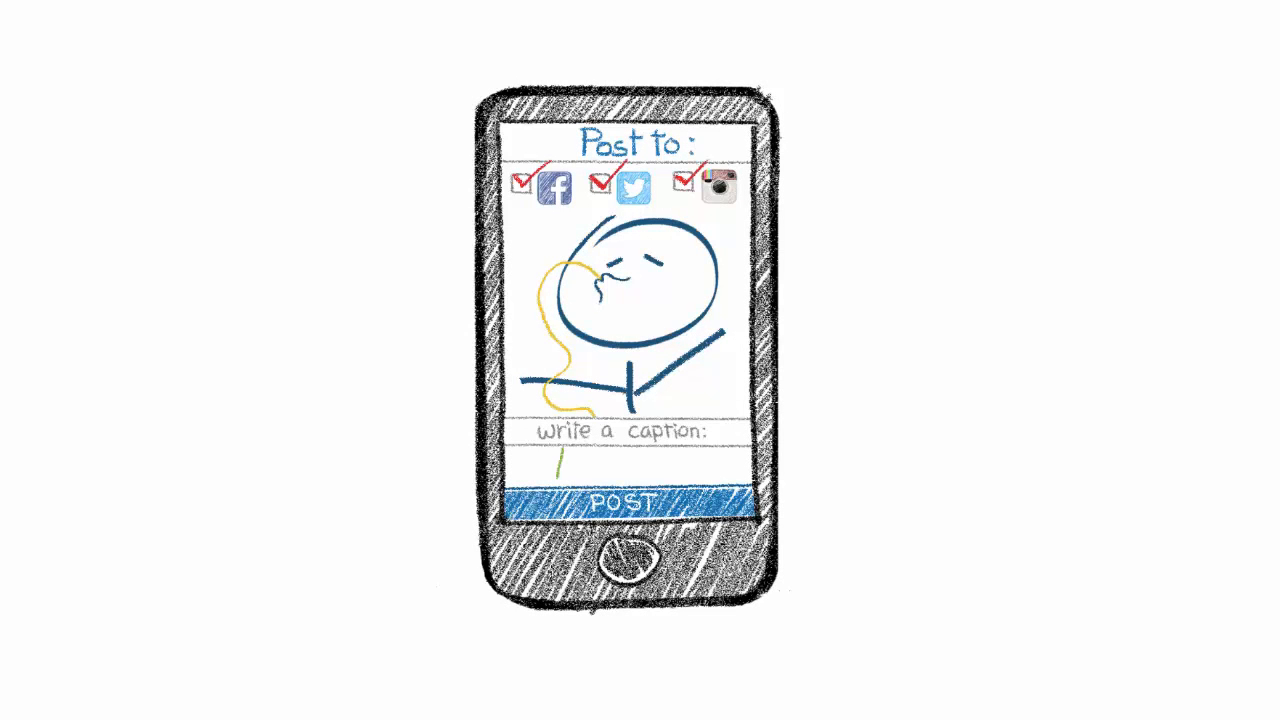
type("#nofi")
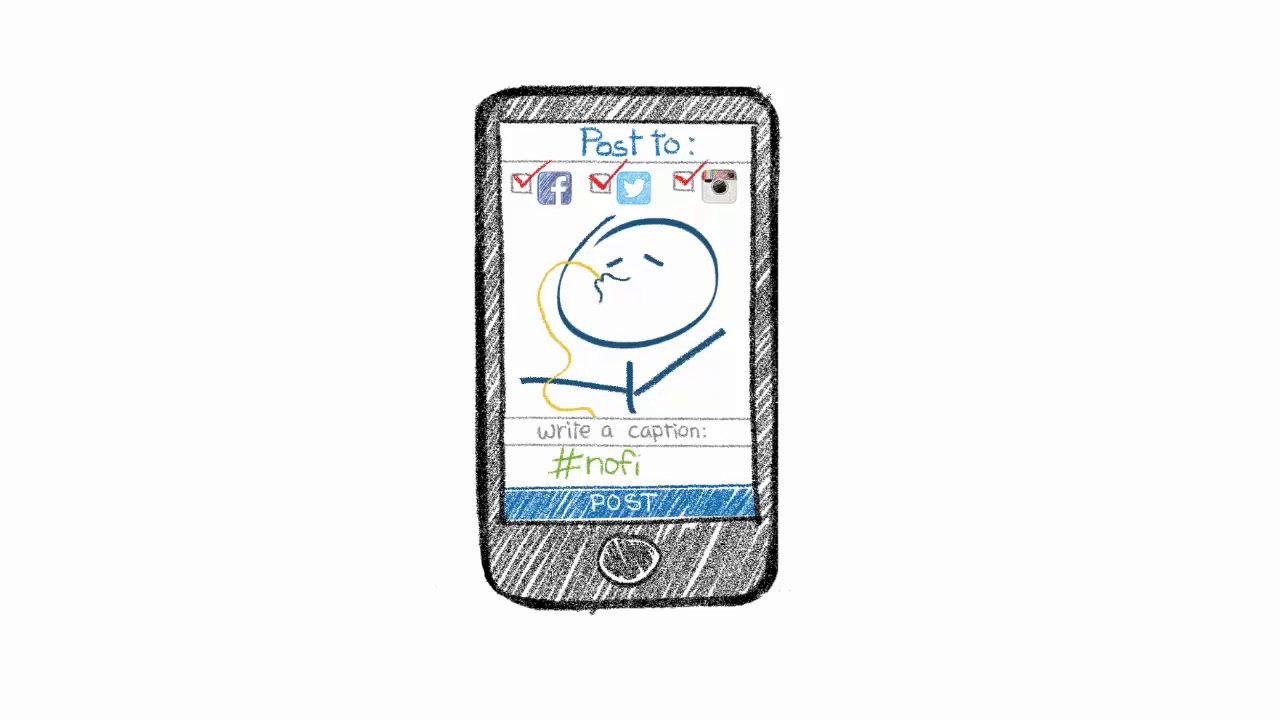